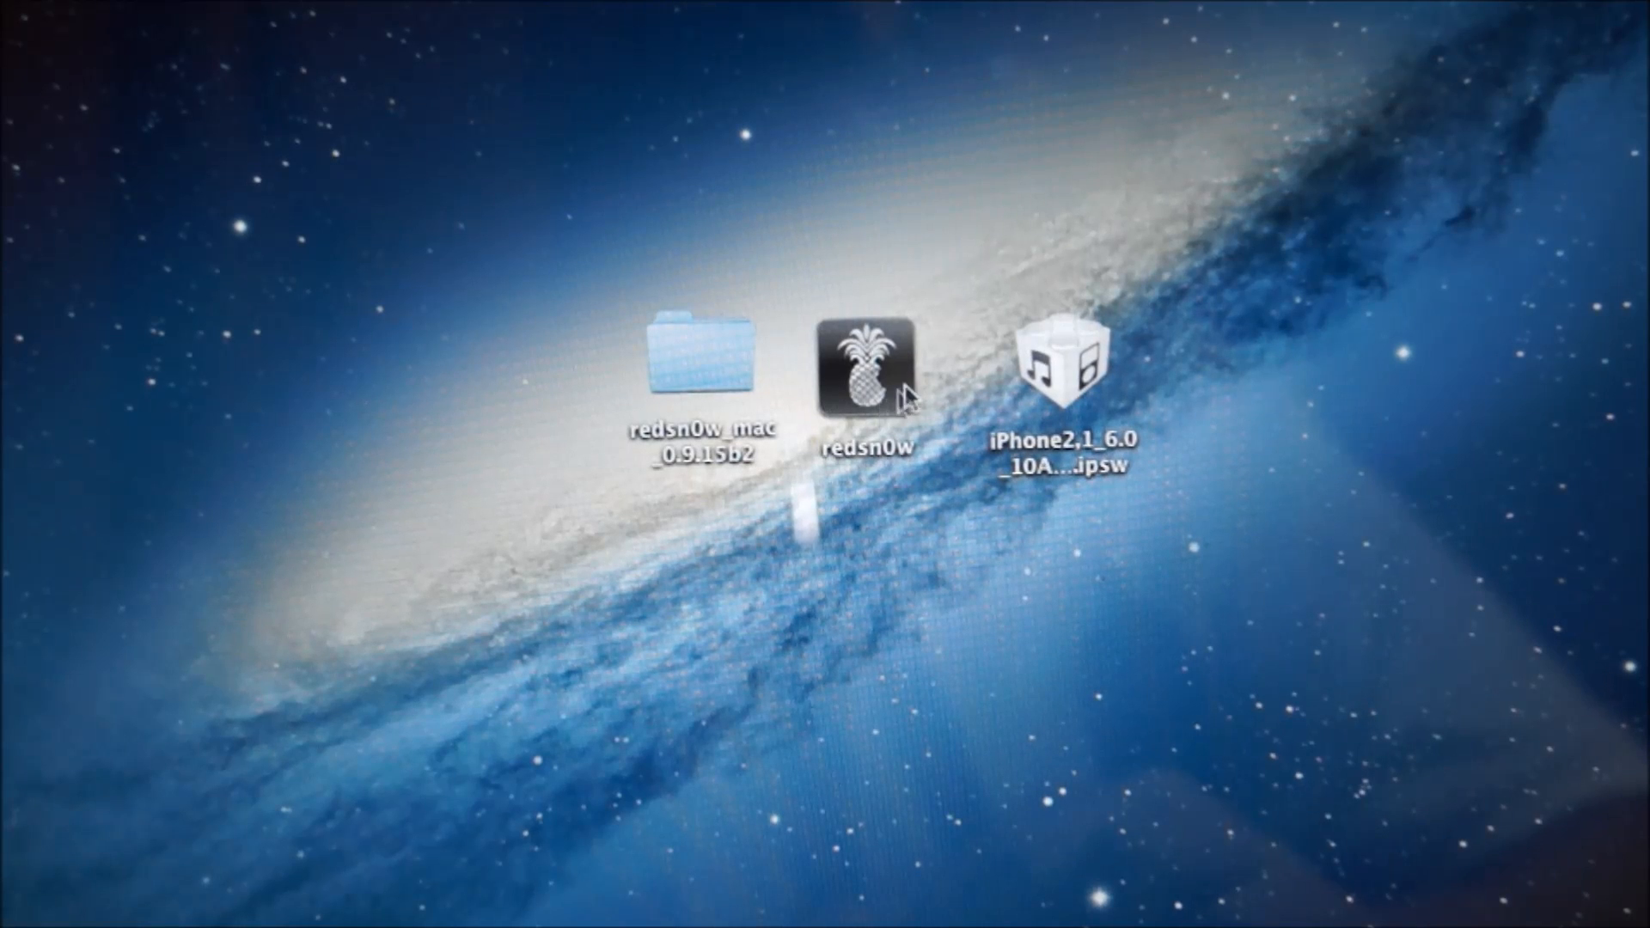
mouse_move(851, 376)
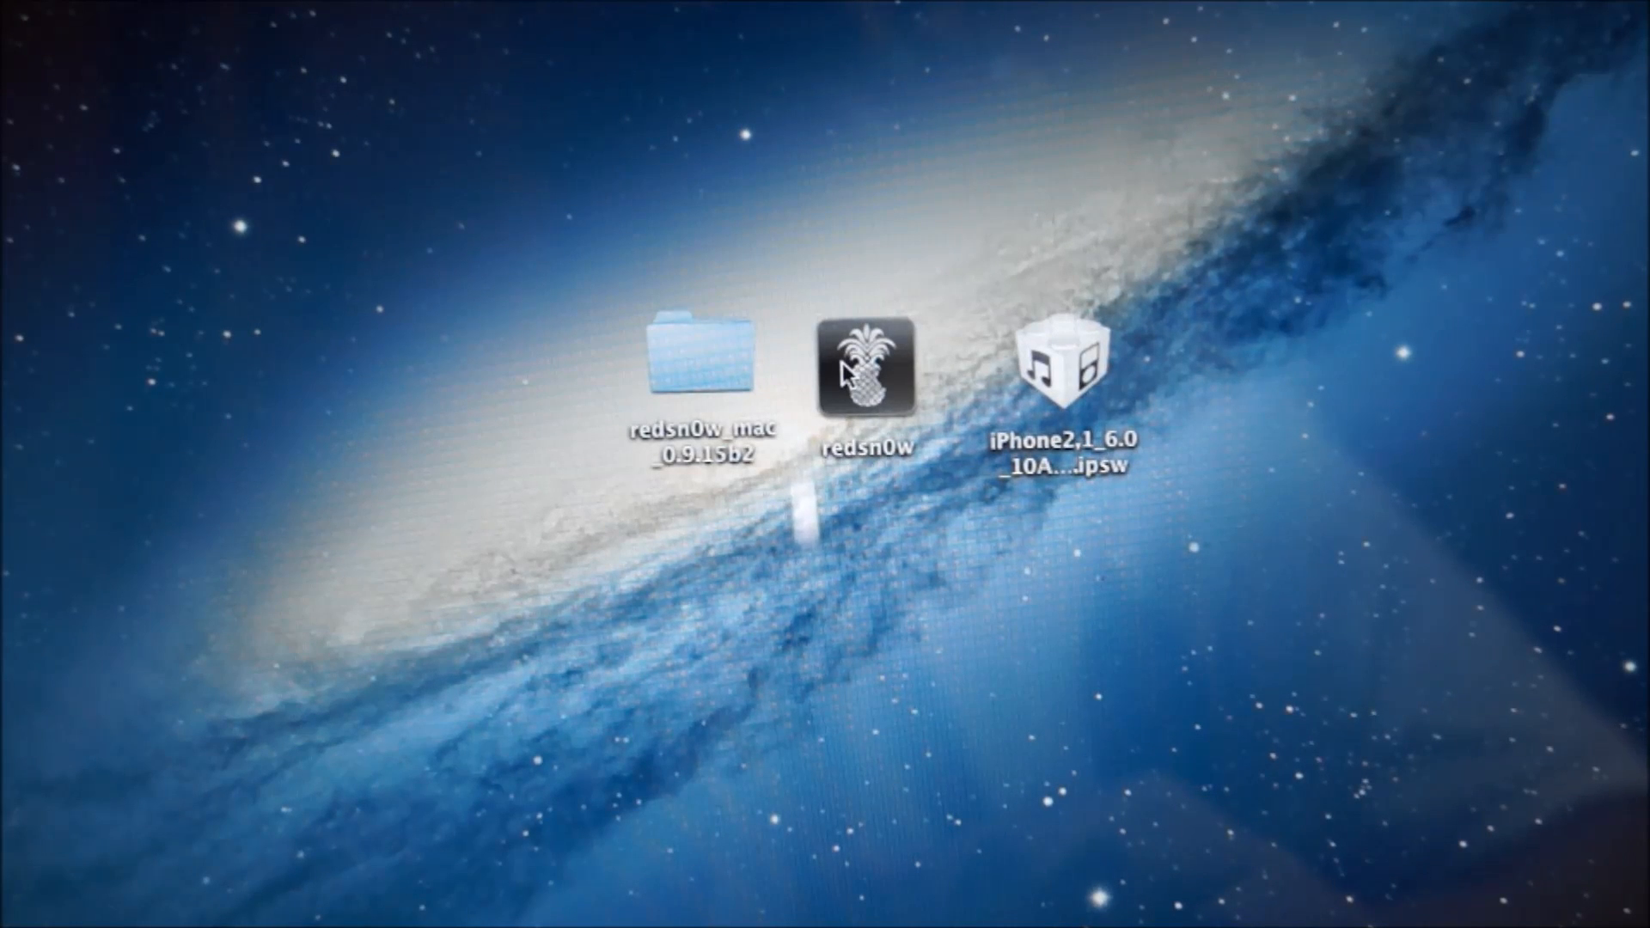
Launch redsn0w from the desktop and bring up its Extras options.
double_click(868, 362)
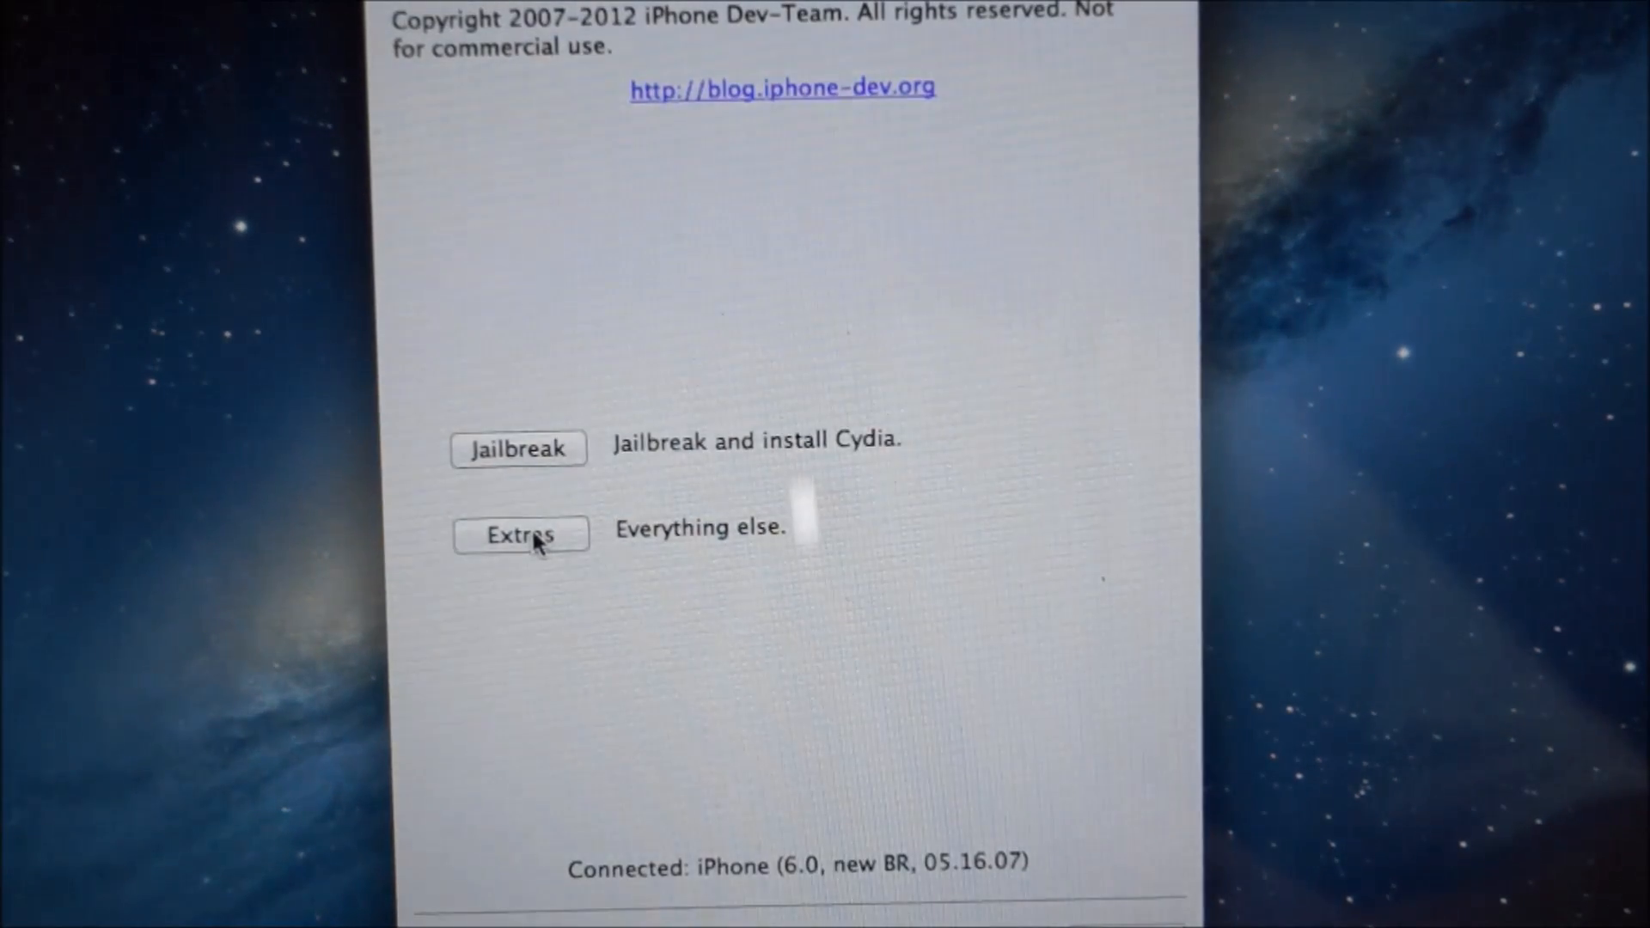
left_click(520, 537)
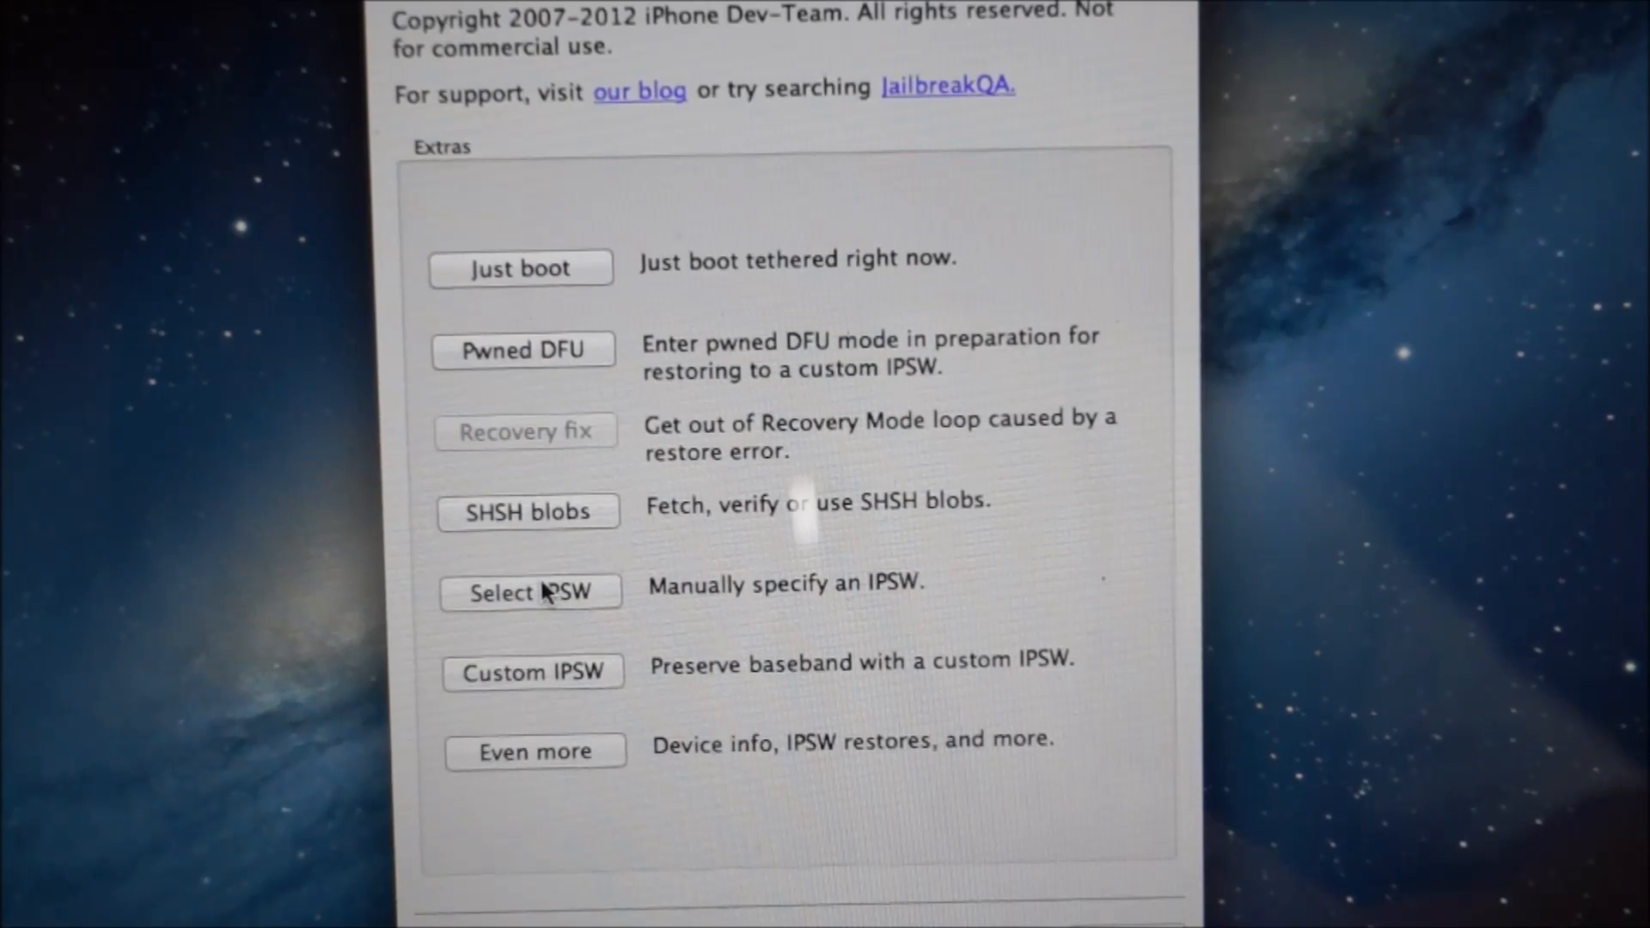
Load the iPhone2,1_6.0_10A403 IPSW manually and confirm the device is the newer model.
left_click(530, 593)
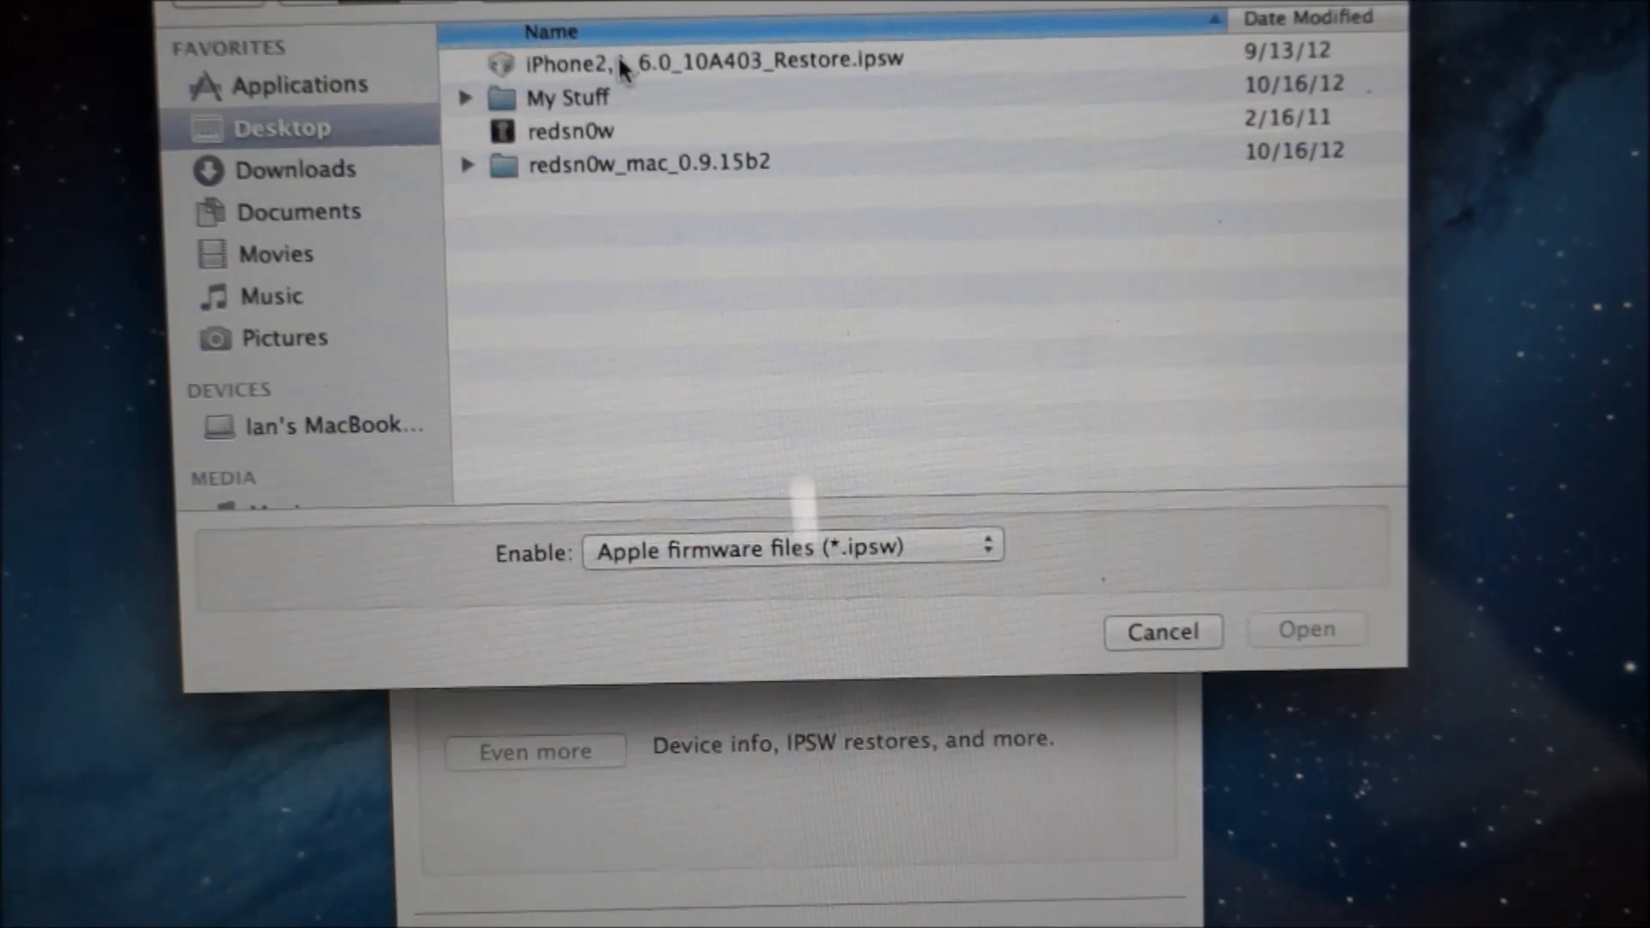
double_click(715, 59)
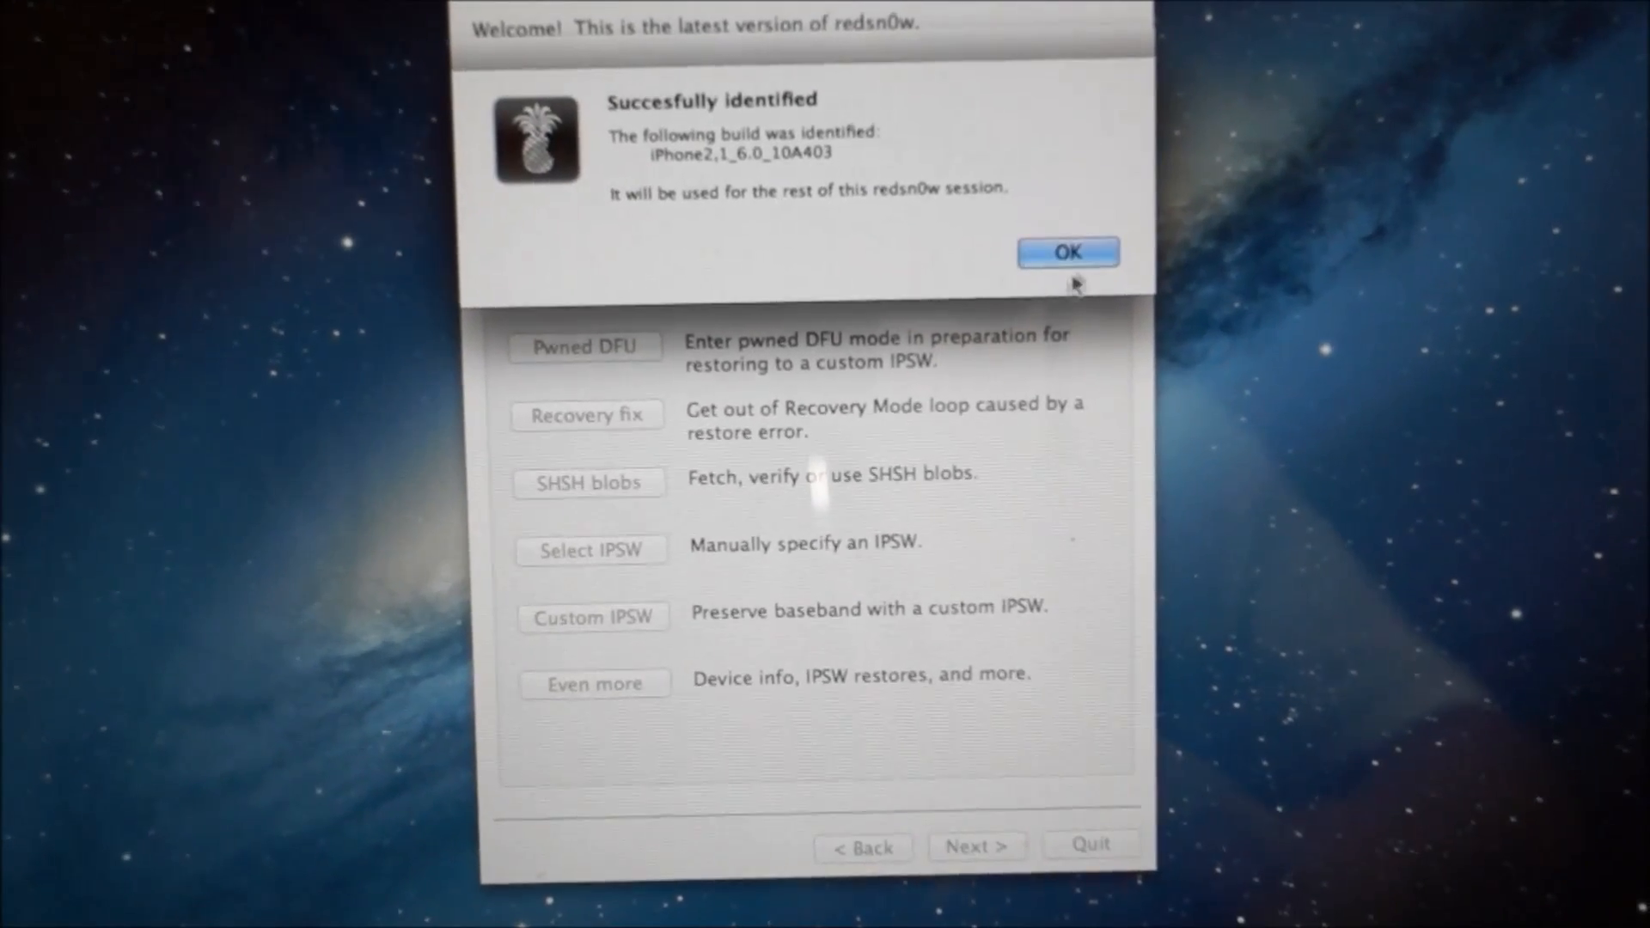
left_click(1066, 253)
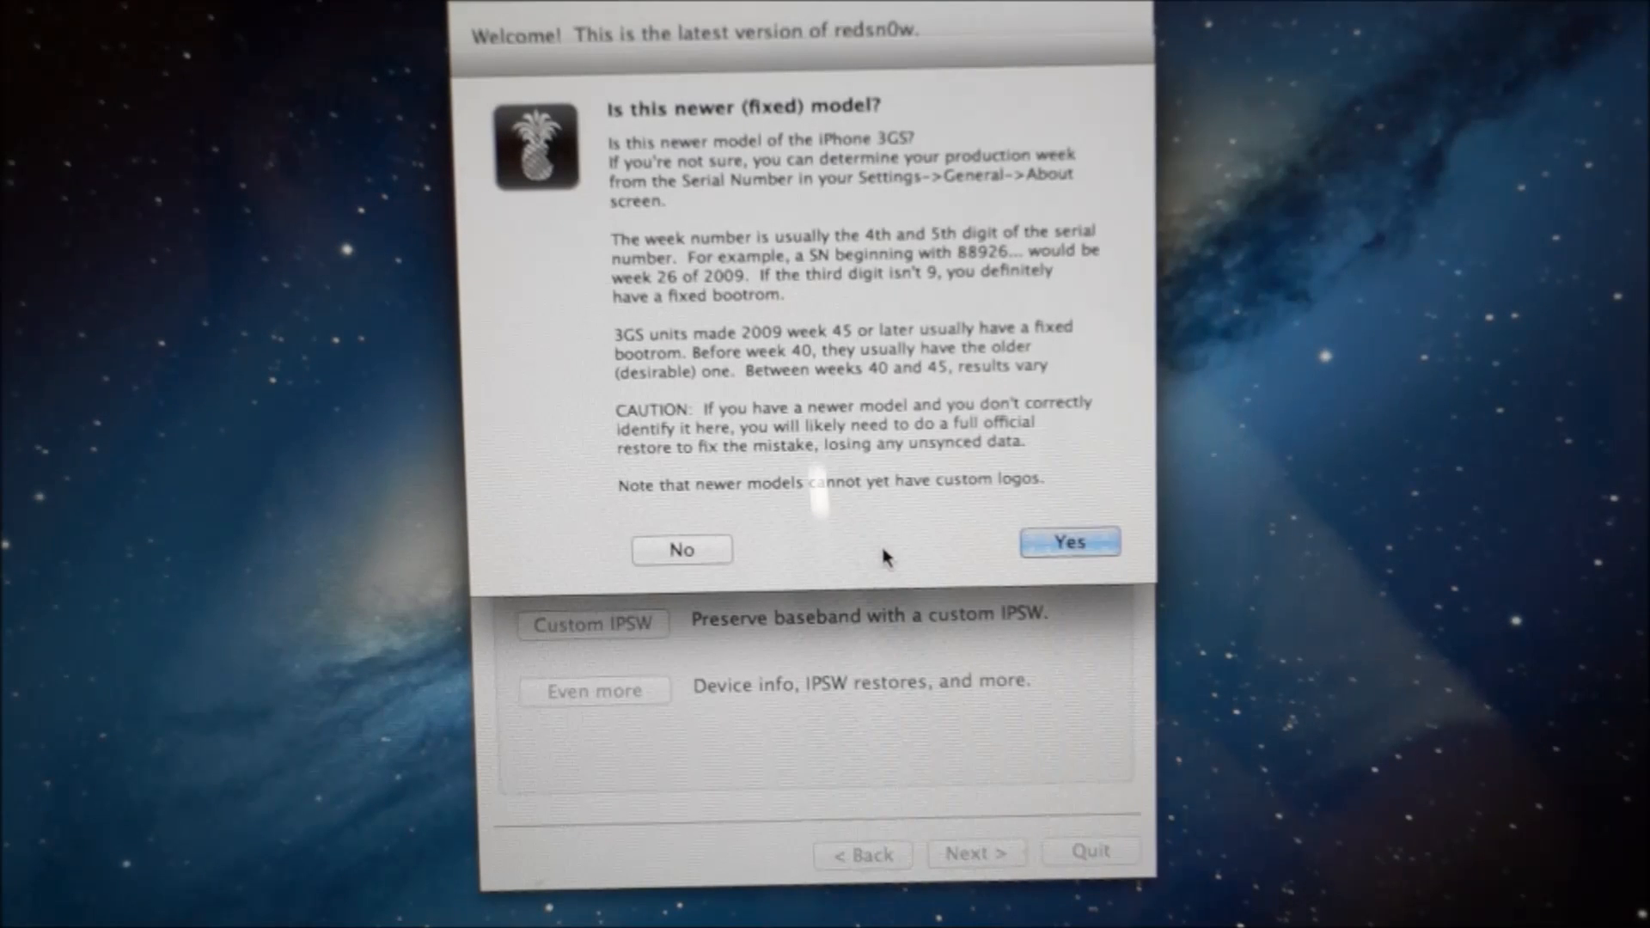
mouse_move(1131, 474)
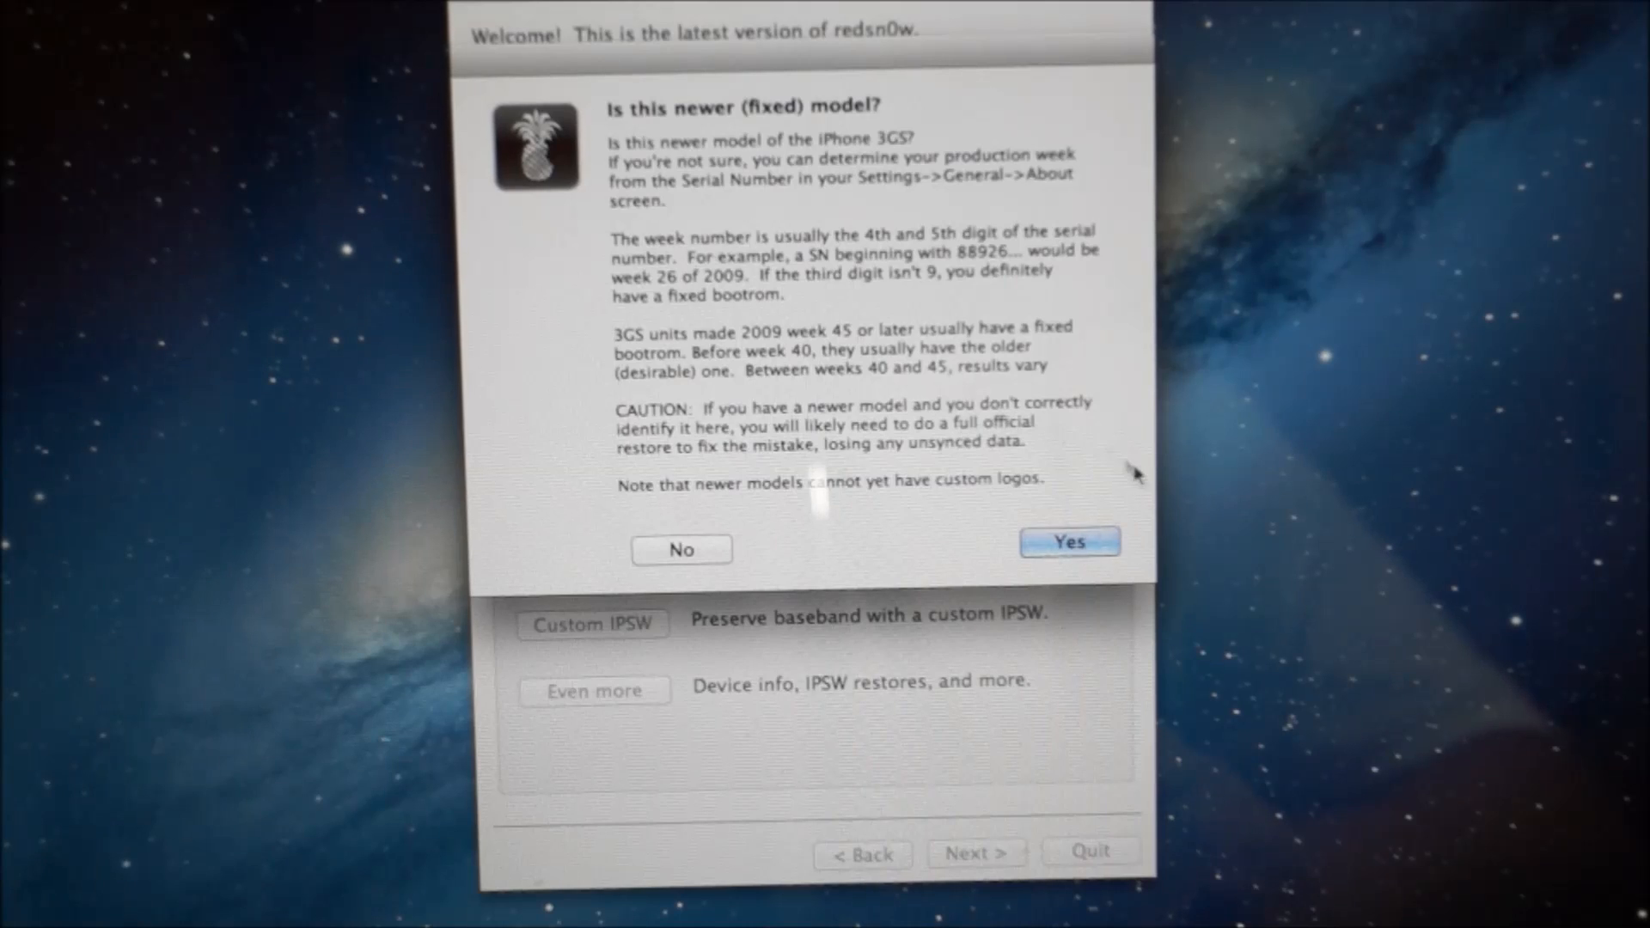
mouse_move(1068, 563)
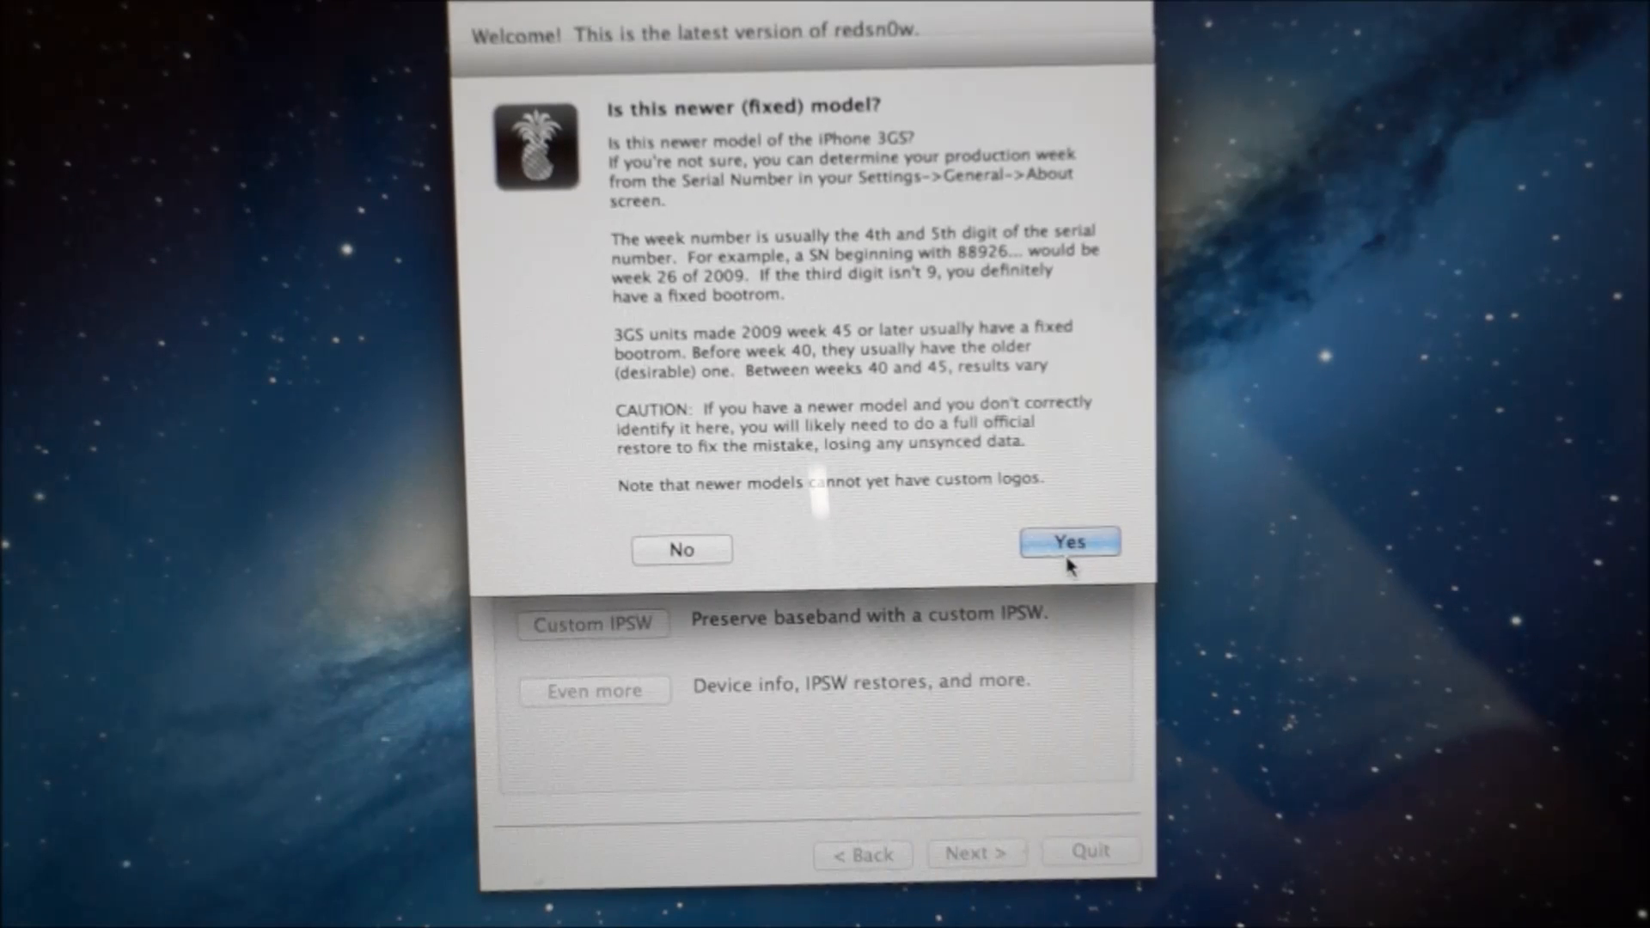
left_click(1068, 541)
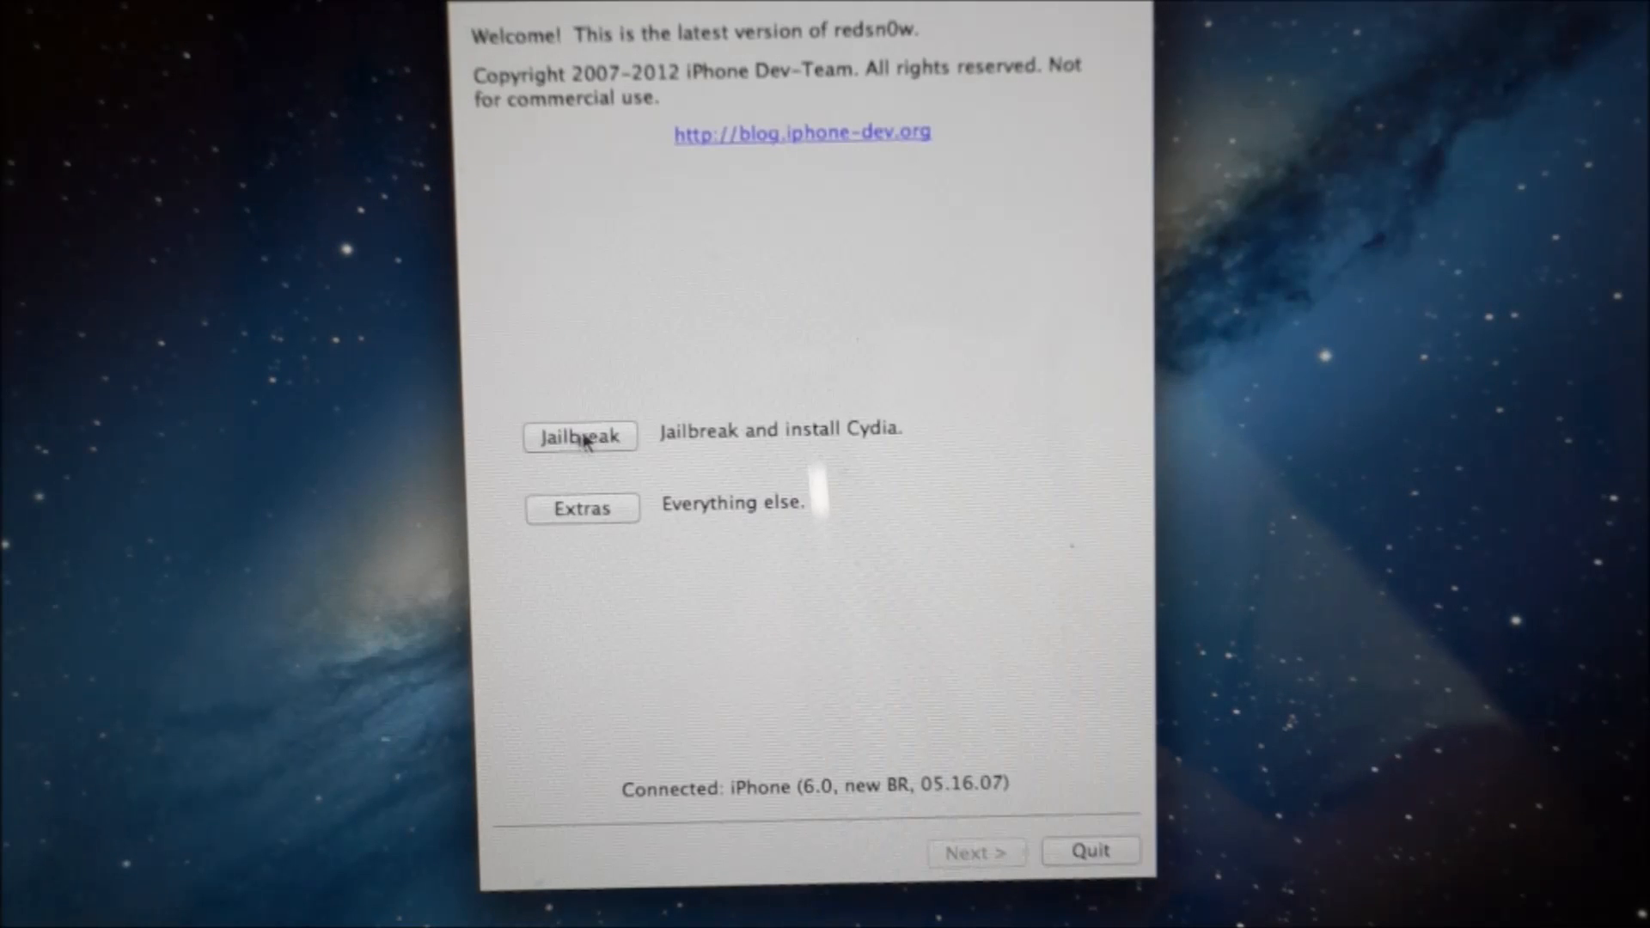
Start the jailbreak with Install Cydia kept checked and continue to the DFU instructions.
left_click(579, 435)
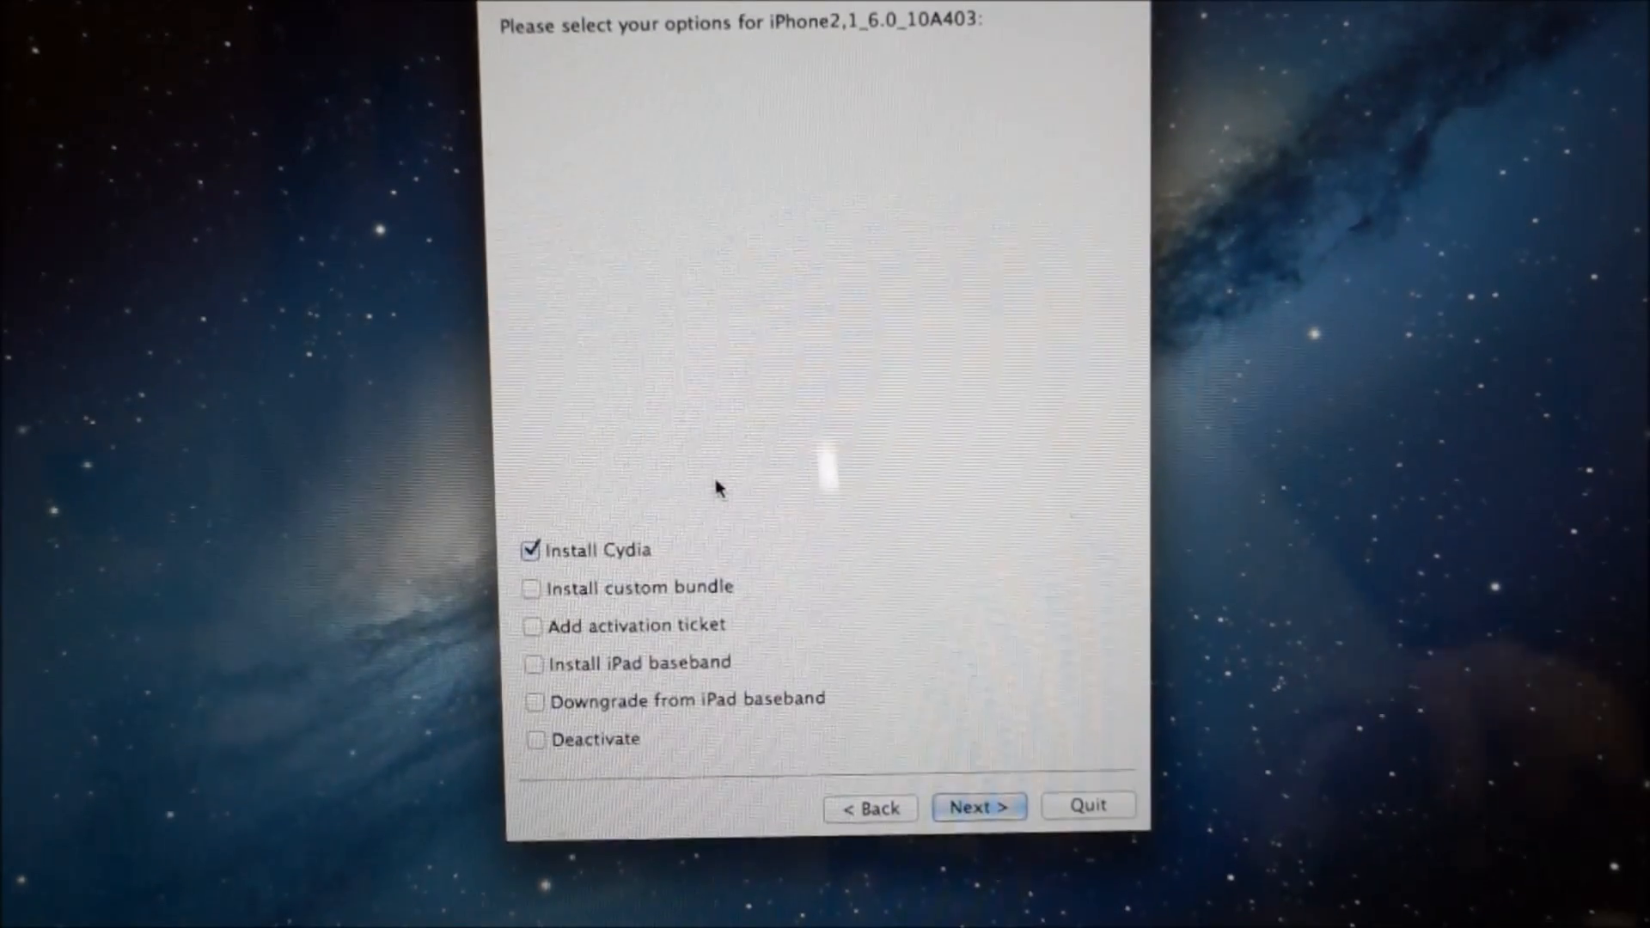
left_click(976, 806)
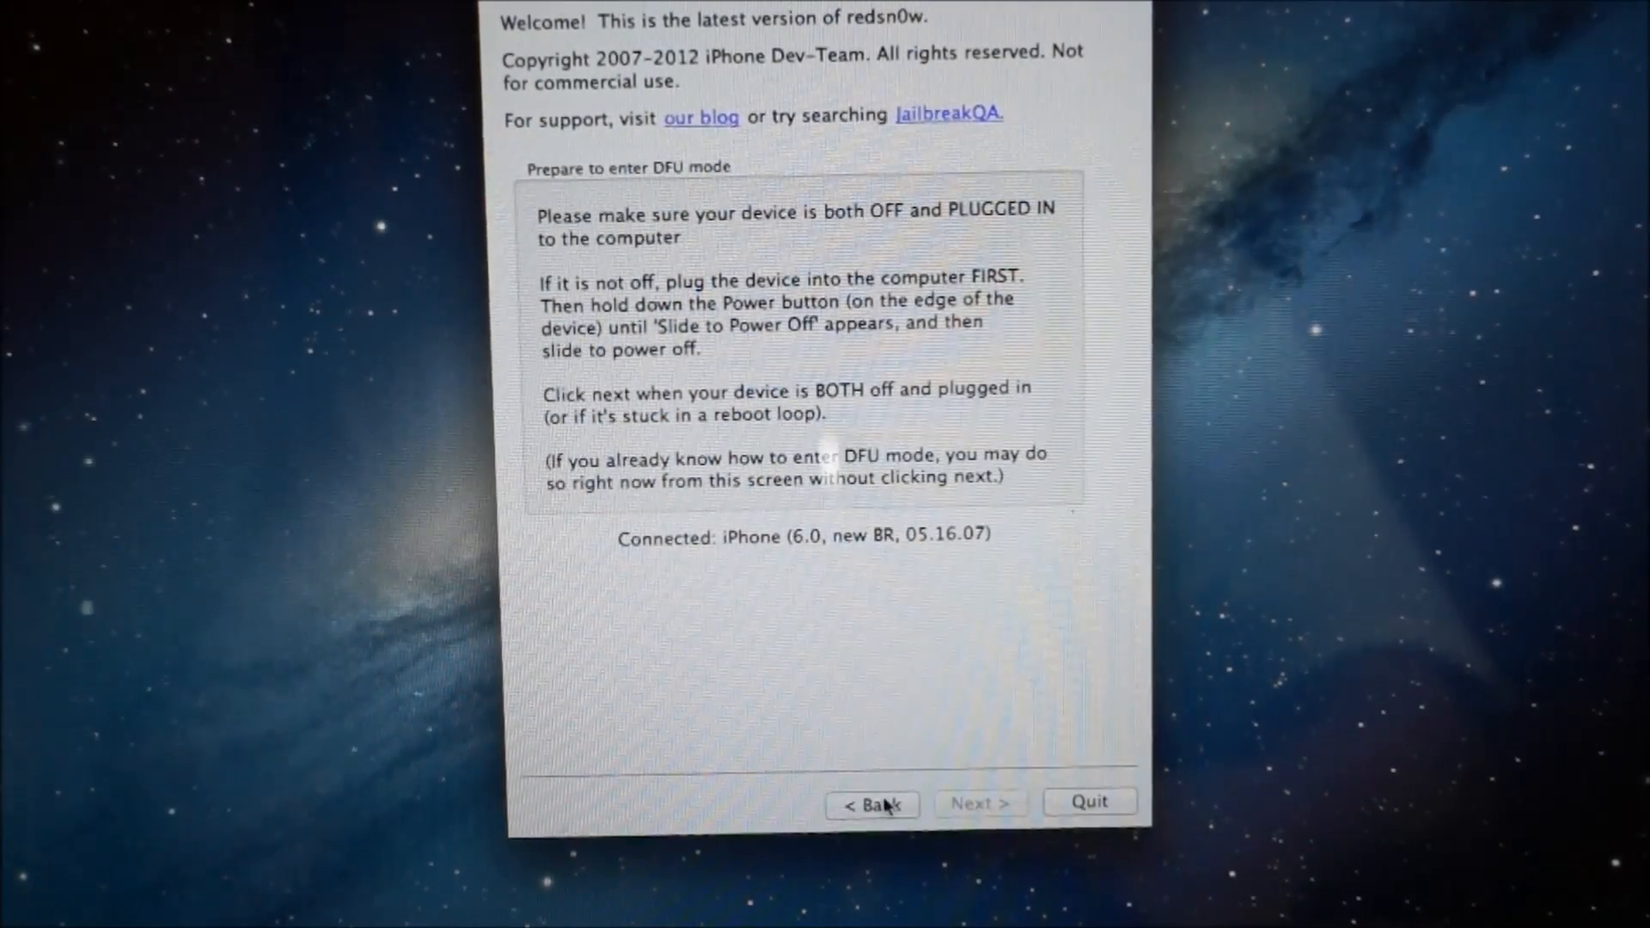
mouse_move(882, 820)
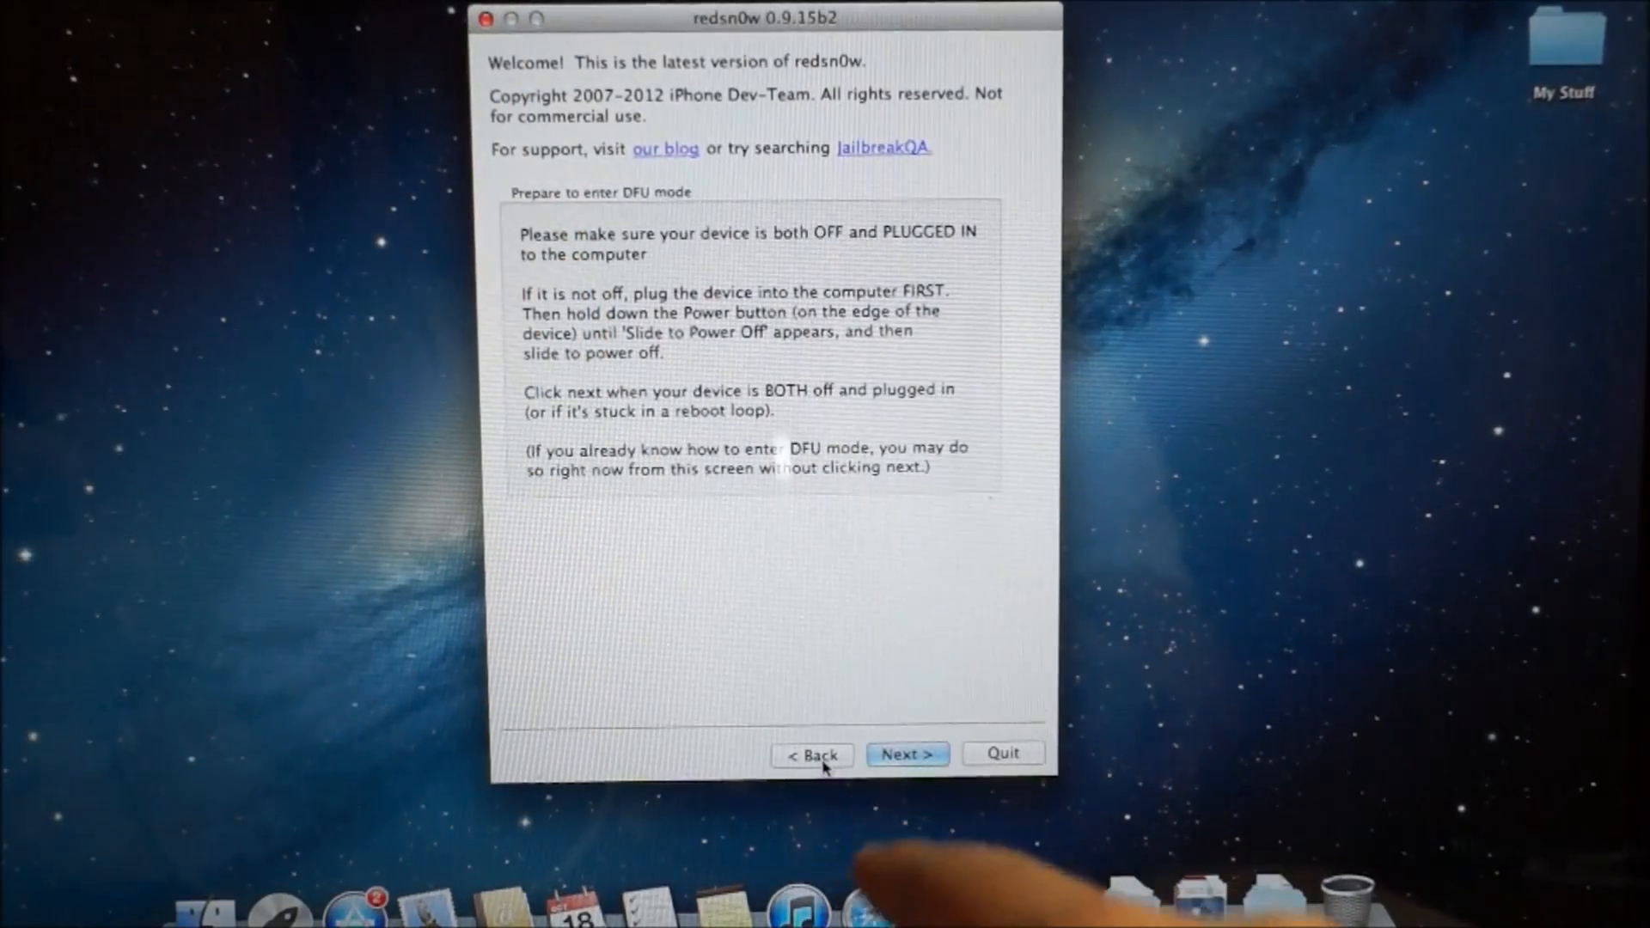
Continue past DFU preparation so the powered-off iPhone enters DFU mode and is jailbroken.
left_click(906, 754)
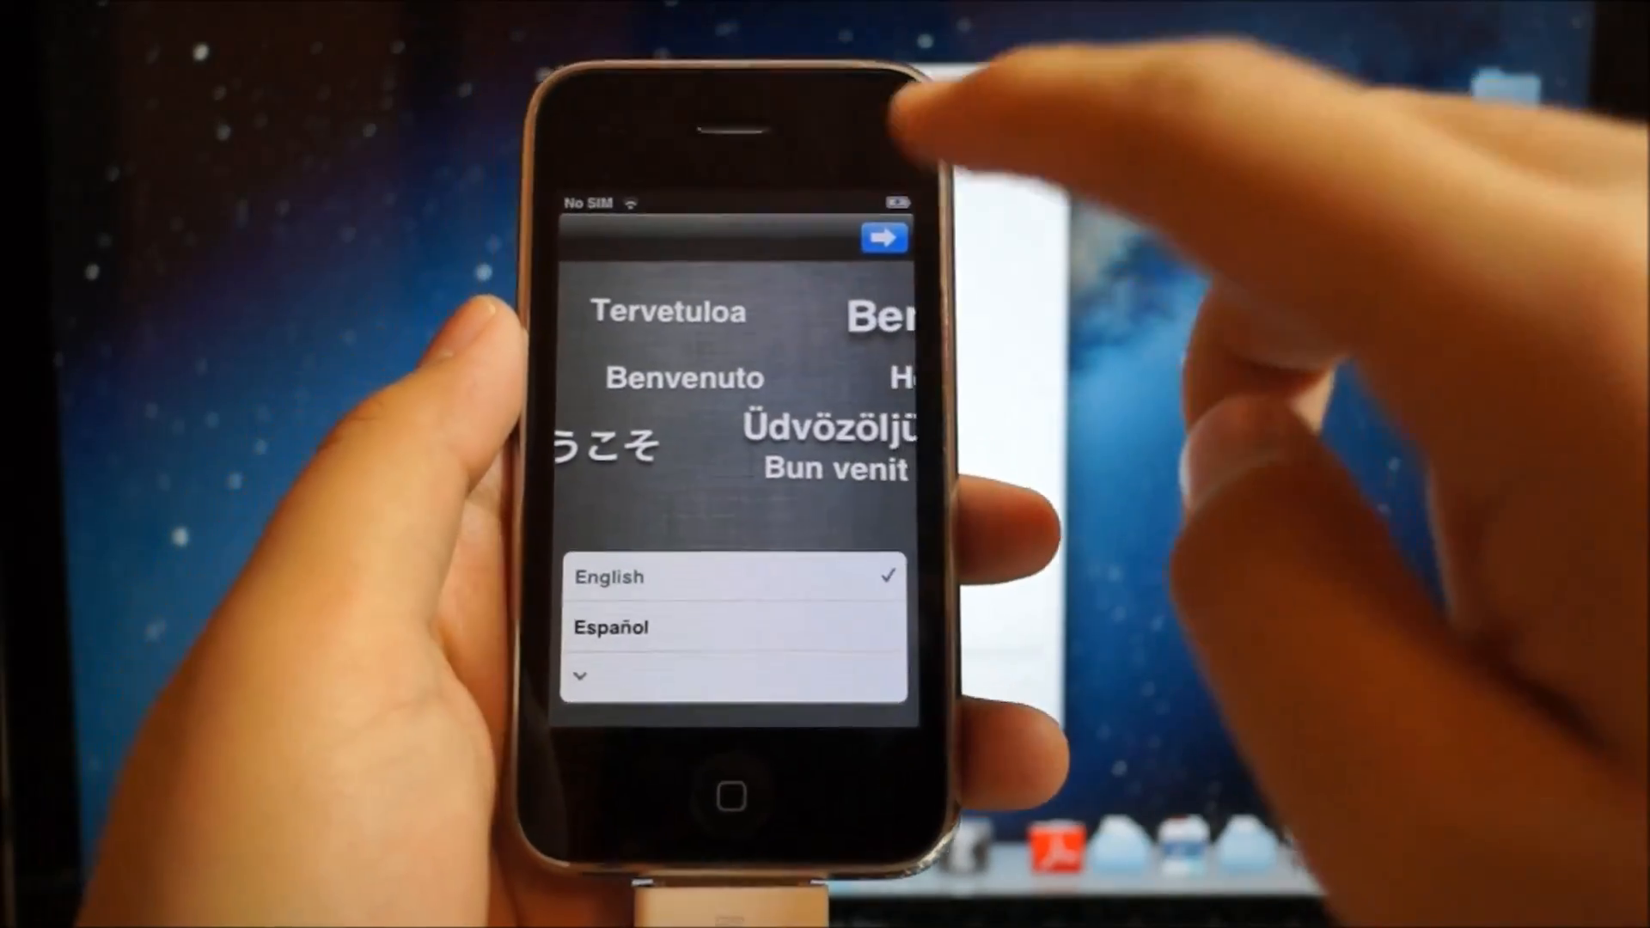
Complete Setup Assistant with English, United States, Wi-Fi, Location Services and terms, reaching the home screen.
left_click(882, 235)
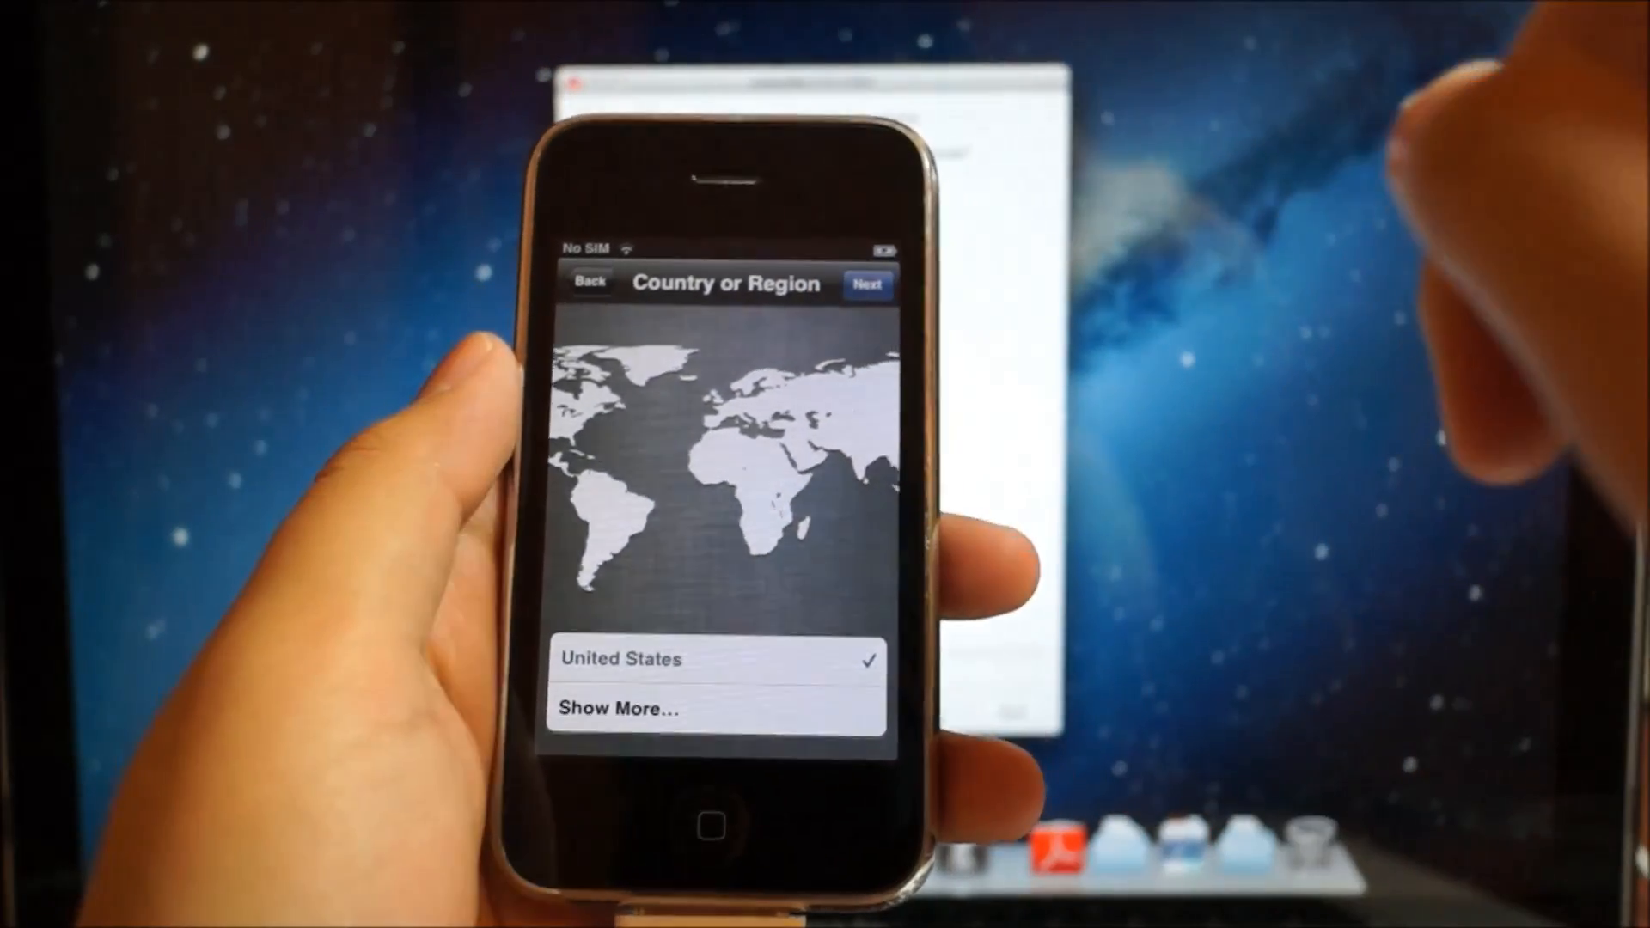
left_click(866, 283)
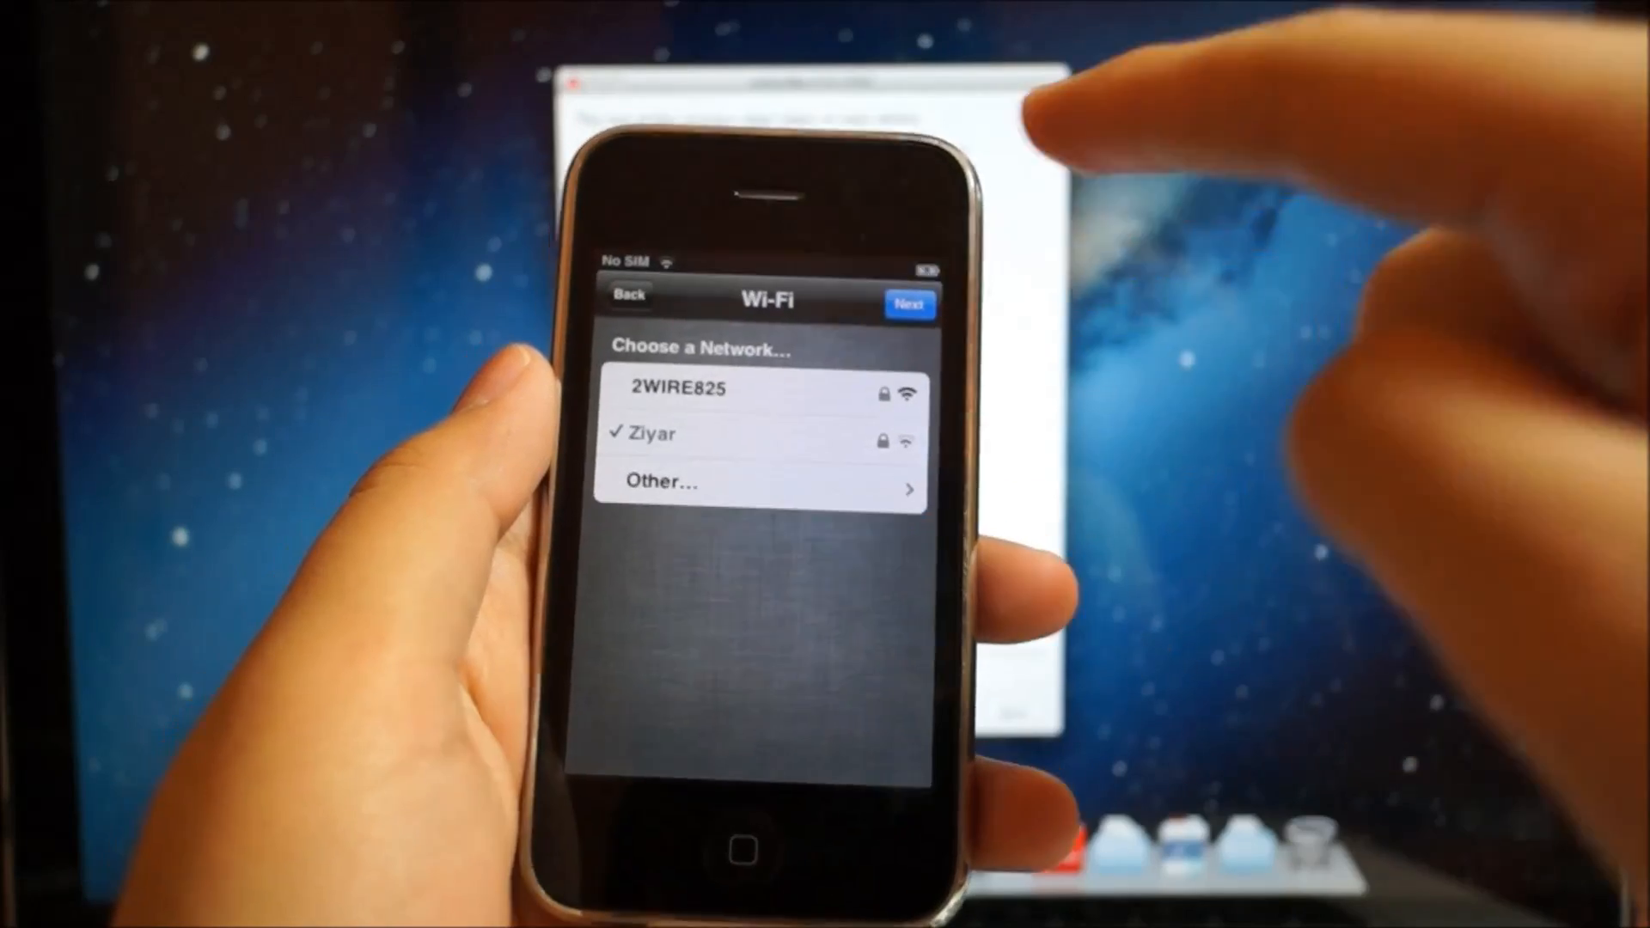
left_click(907, 302)
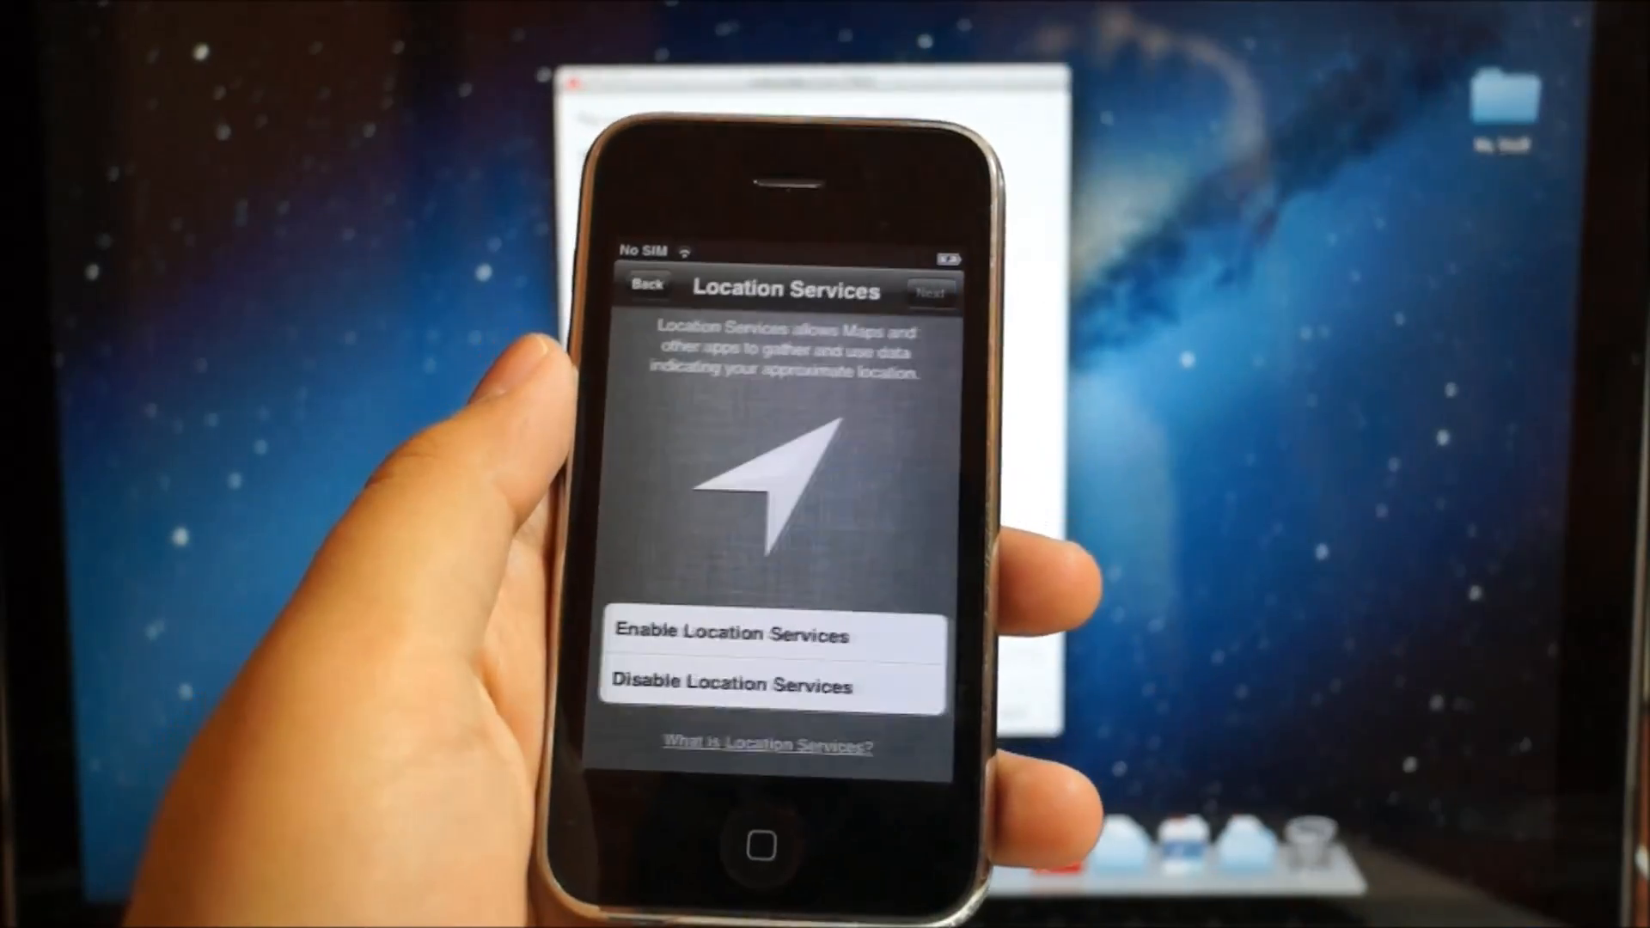
left_click(768, 682)
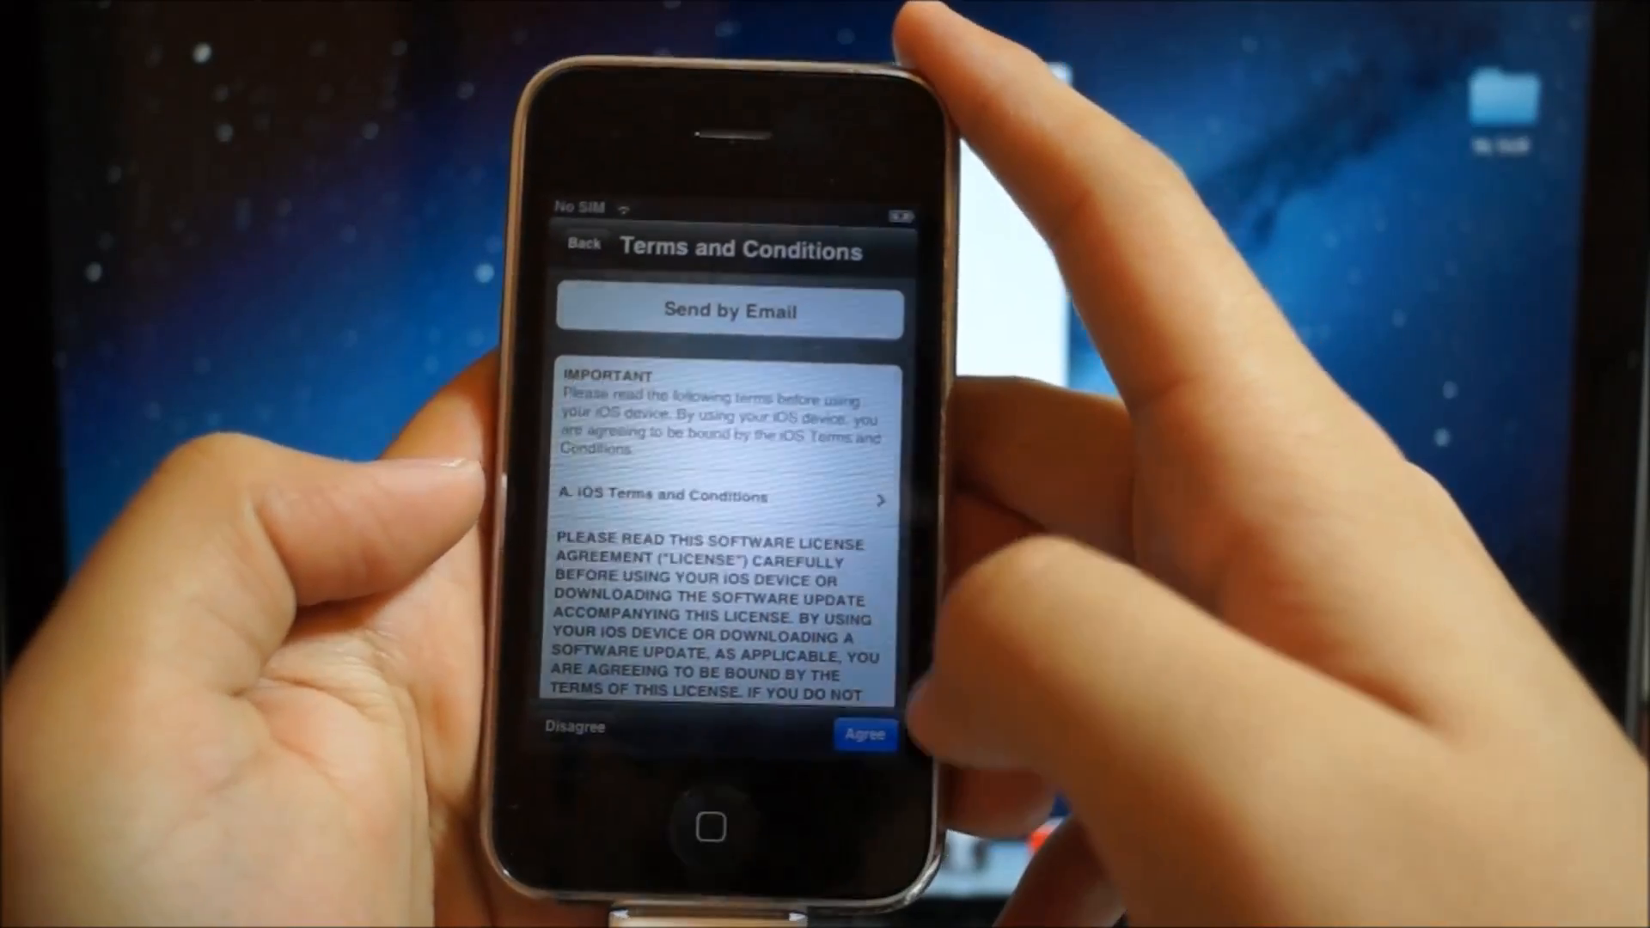
left_click(865, 734)
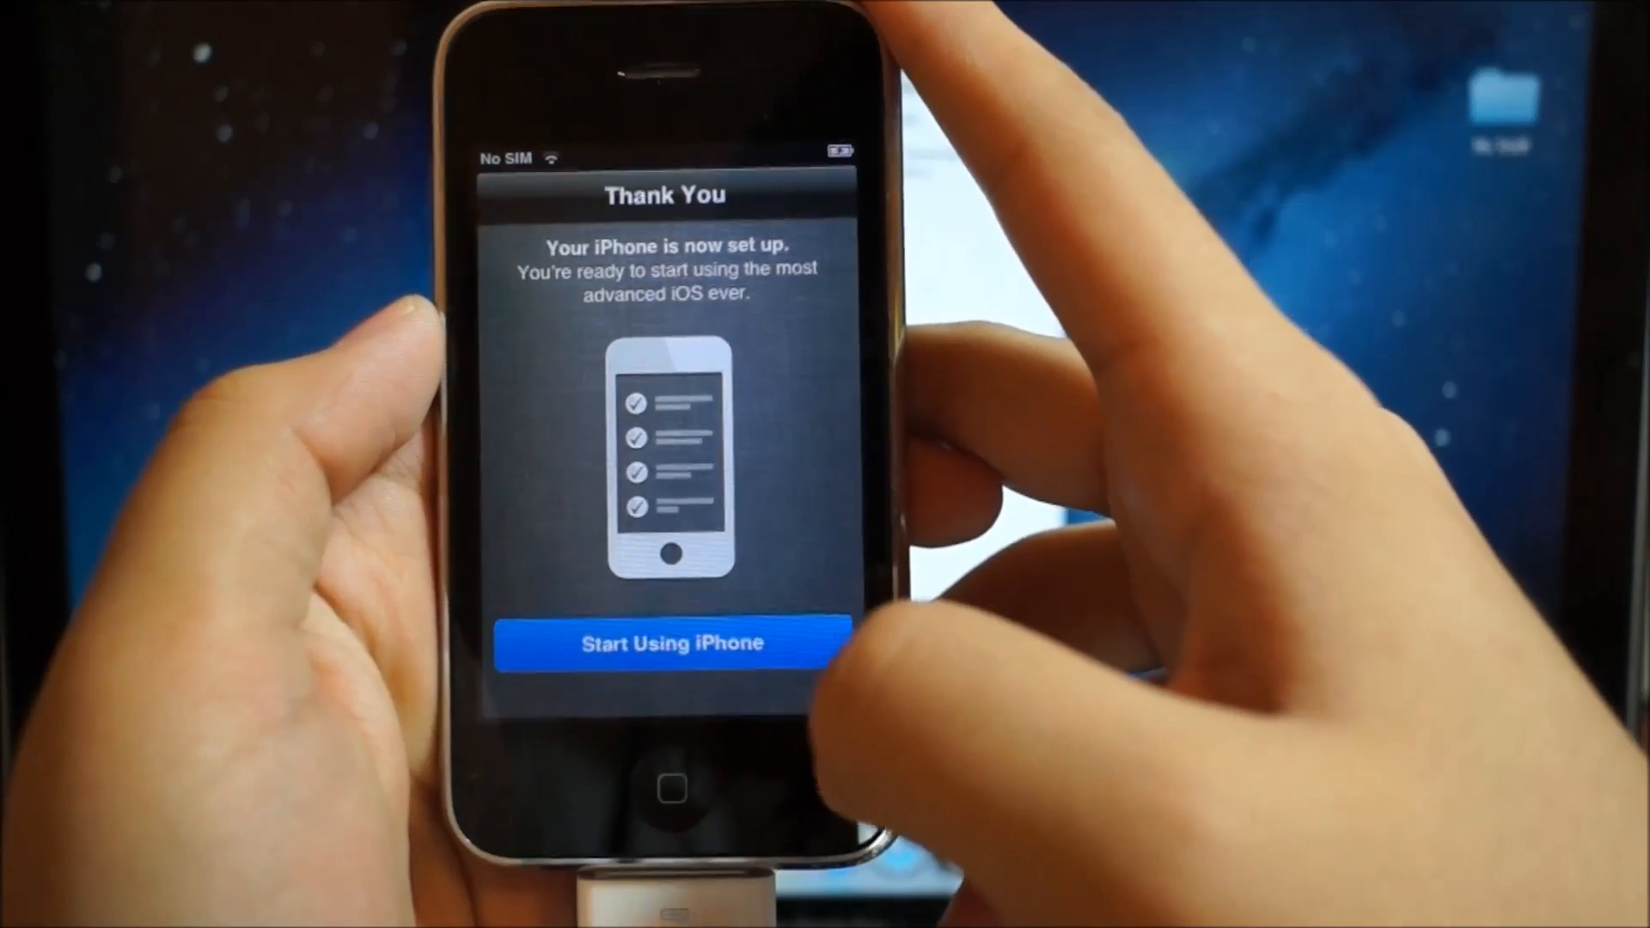
left_click(669, 642)
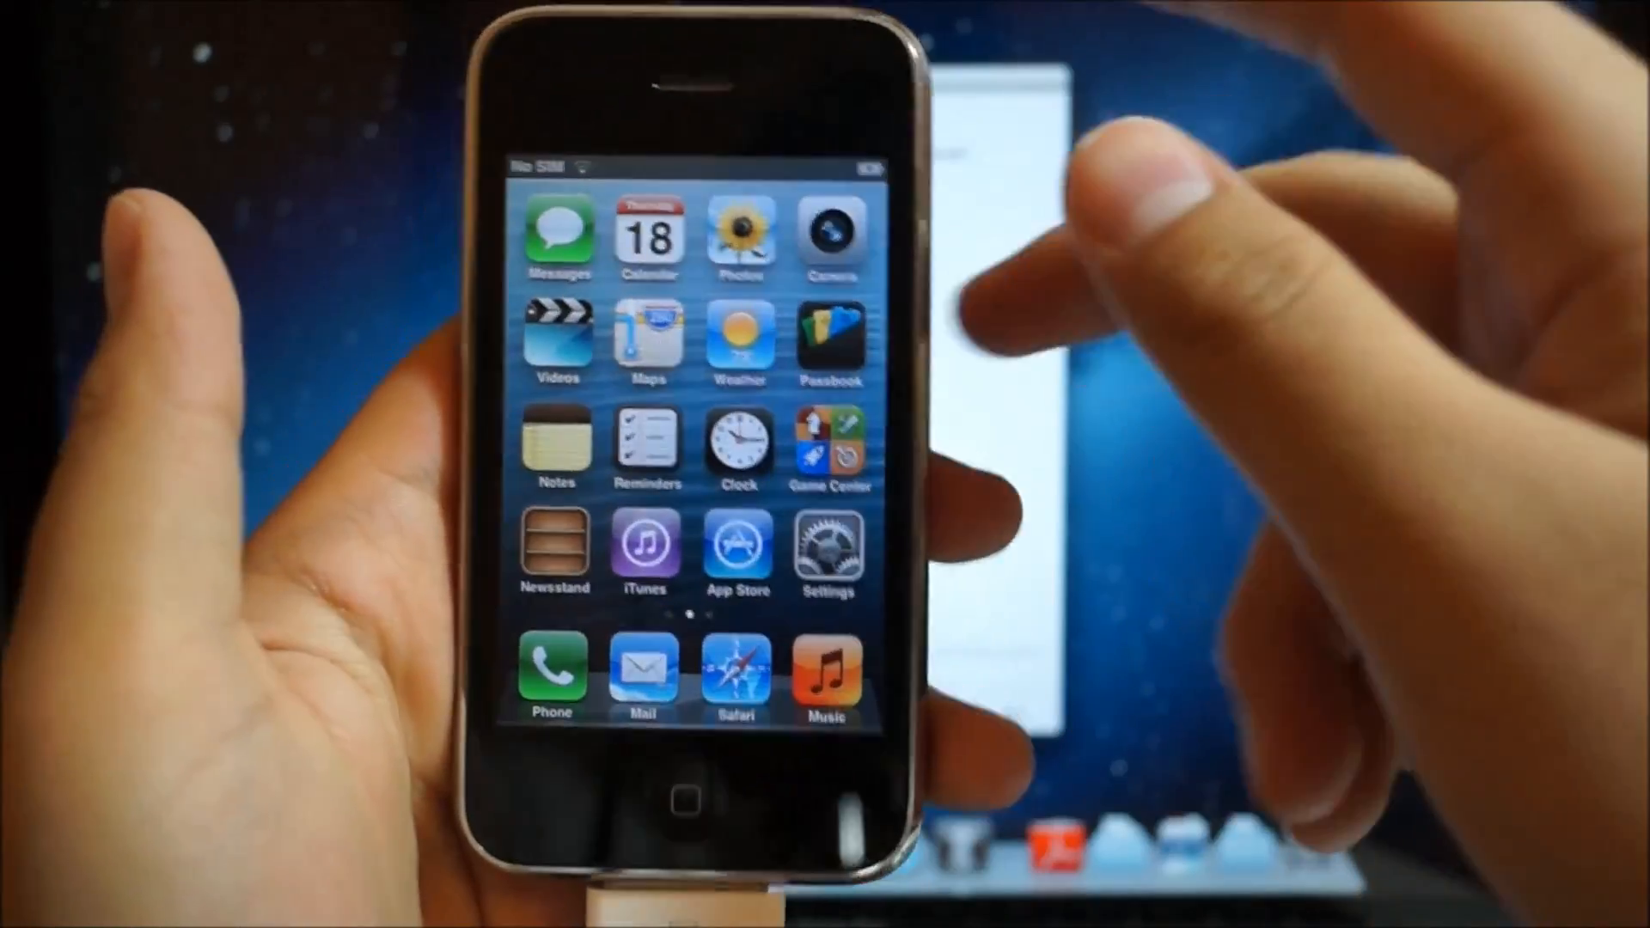